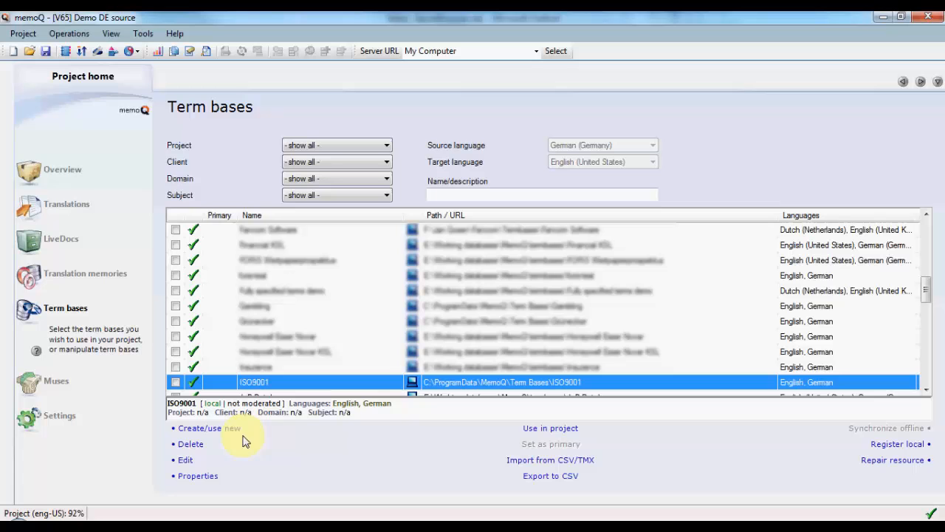
mouse_move(199, 479)
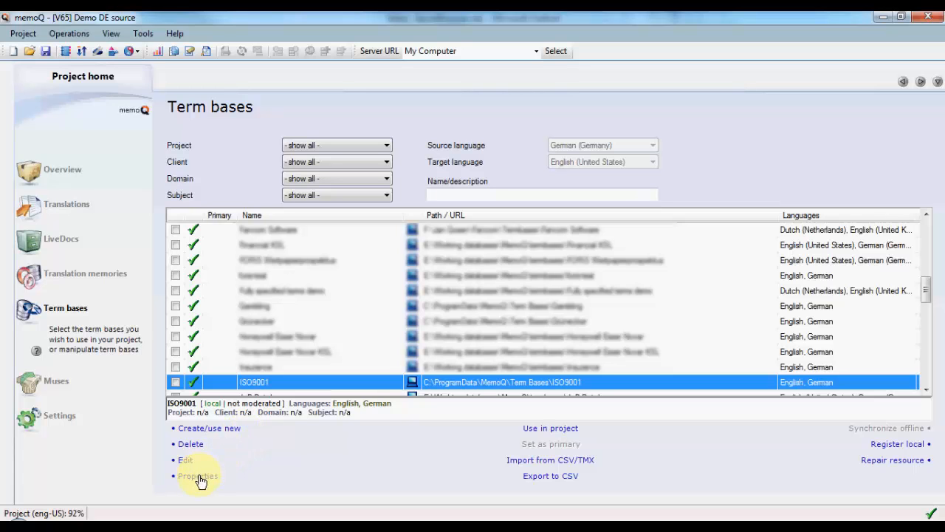
Open the Term base properties dialog for ISO9001
click(197, 475)
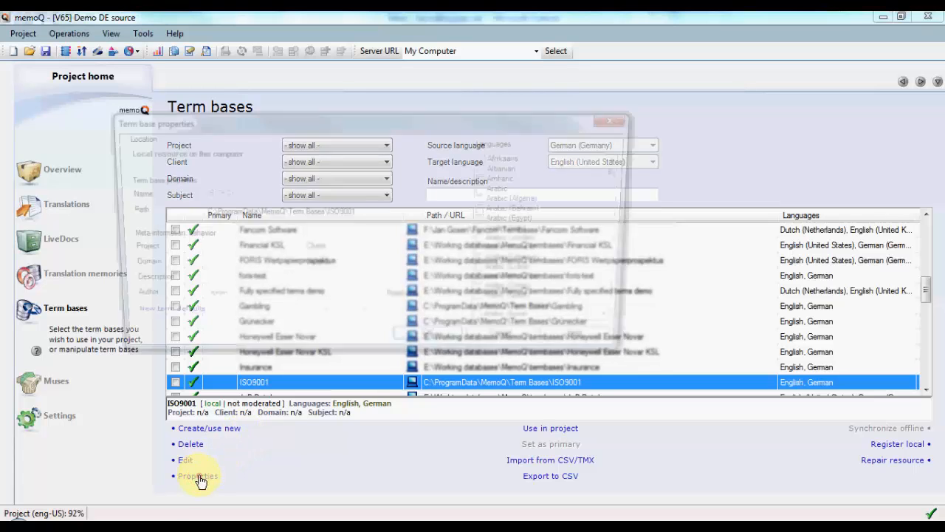
click(198, 476)
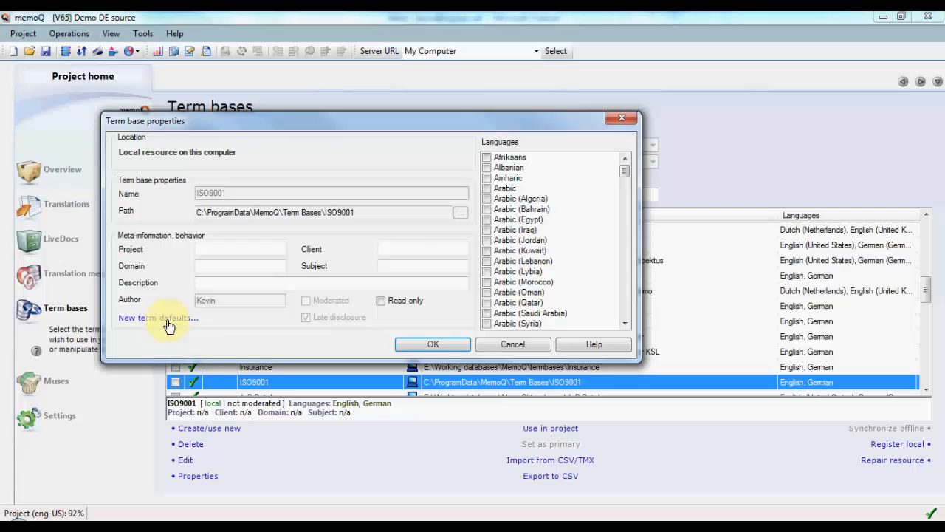
In New term defaults, set Matching to Fuzzy for both English and German
click(157, 318)
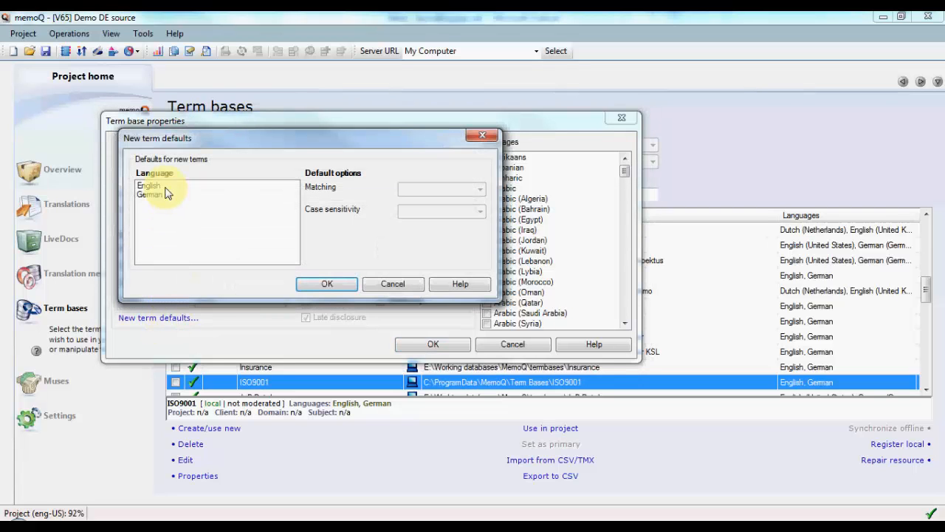
click(151, 185)
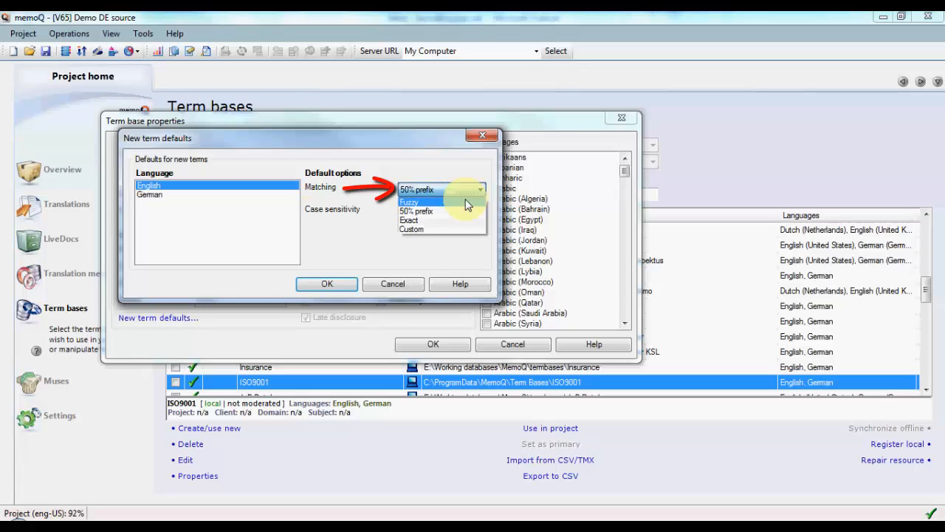
mouse_move(467, 205)
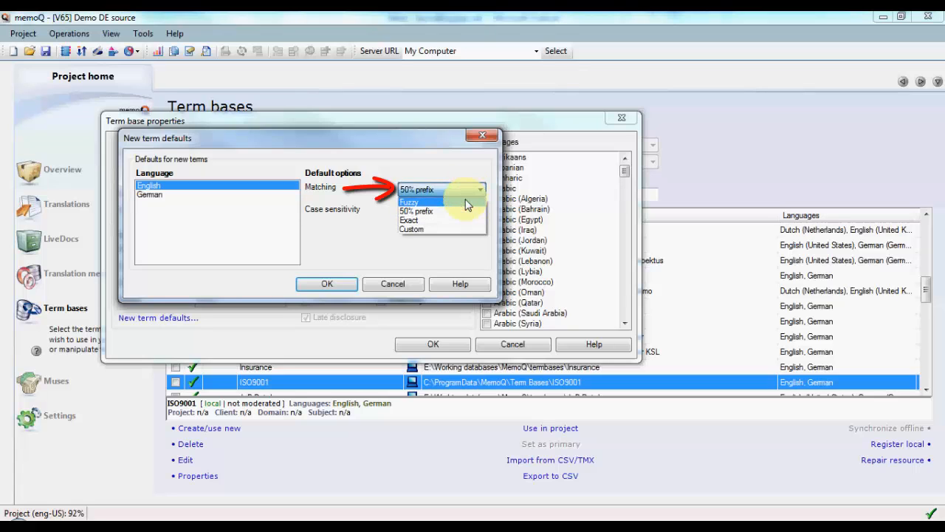
click(410, 200)
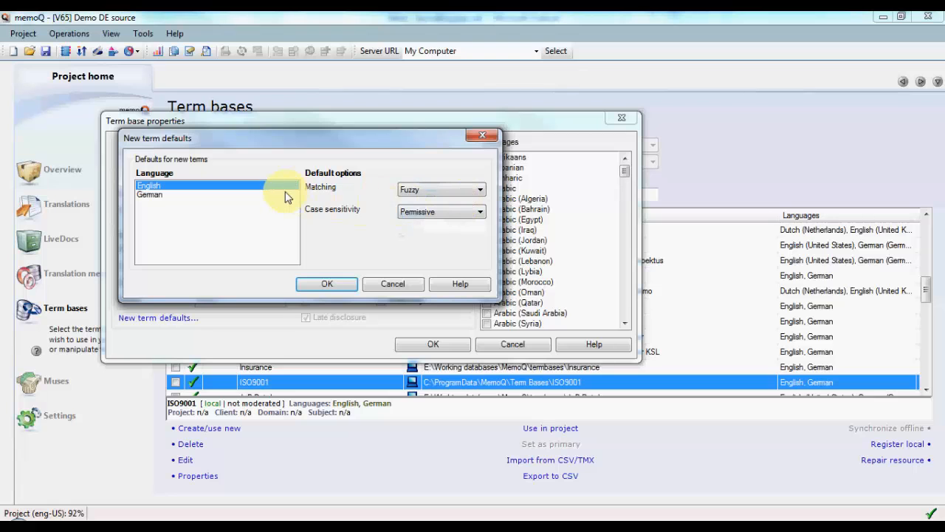
click(150, 195)
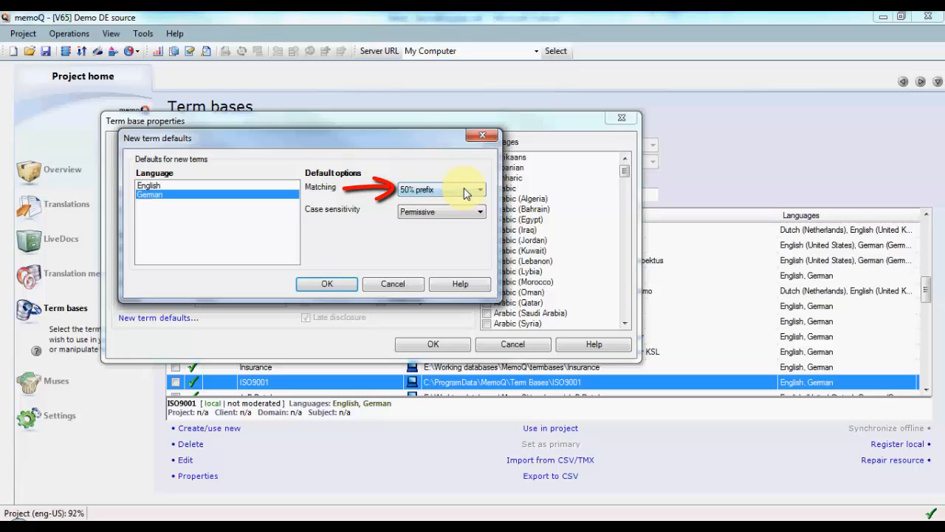
click(481, 190)
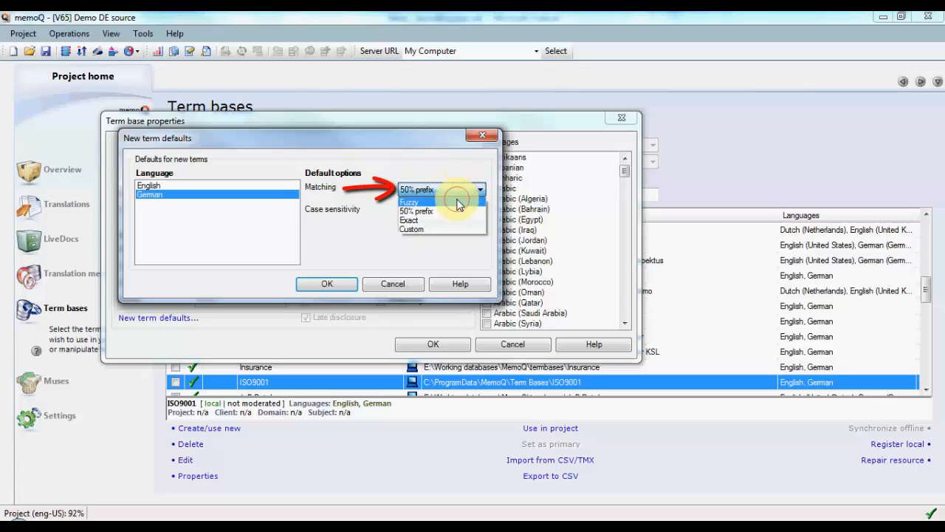
click(410, 201)
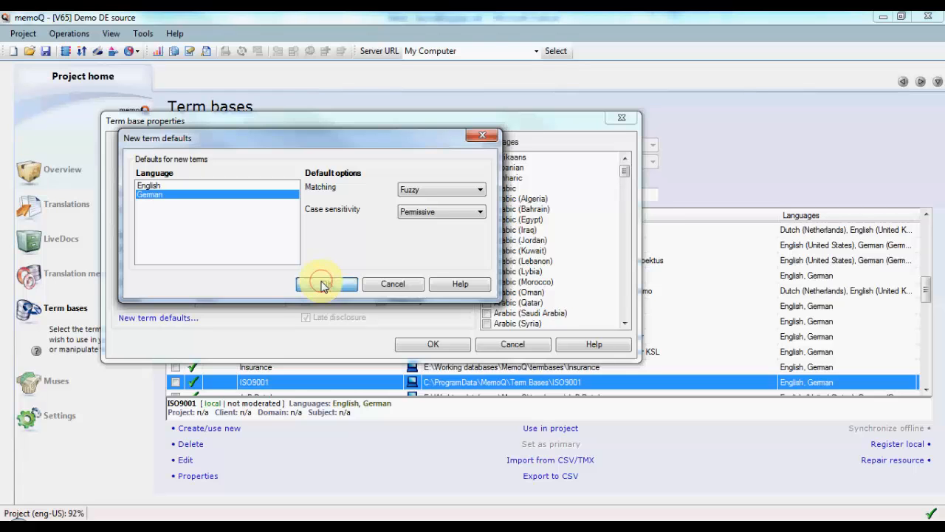
Confirm New term defaults and Term base properties with OK
click(322, 283)
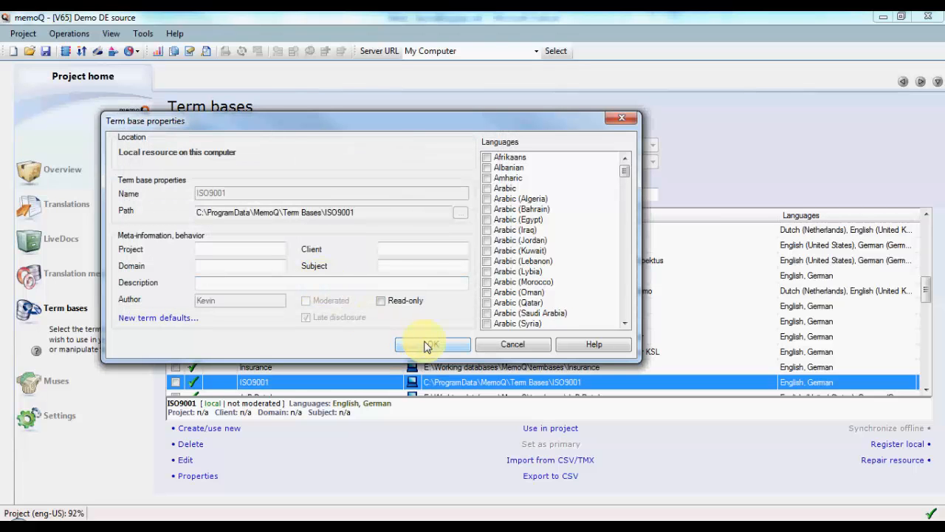
click(432, 345)
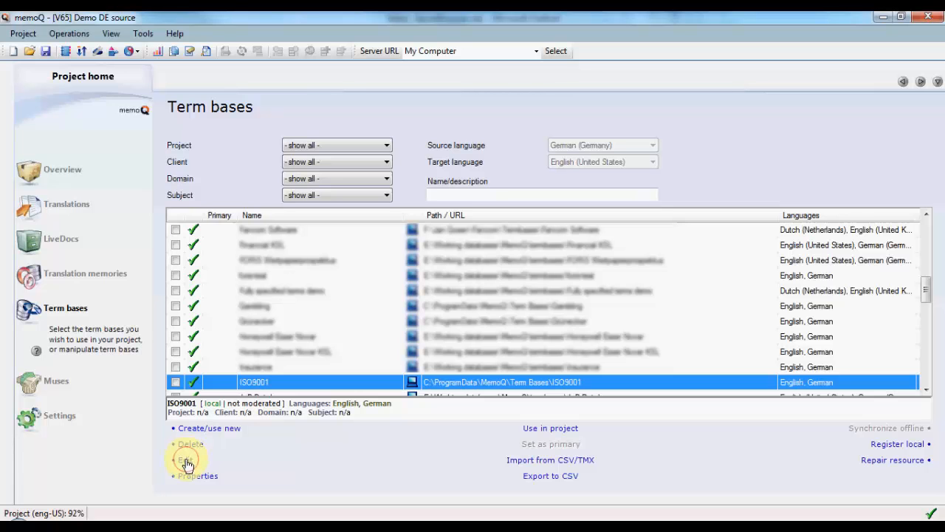
Open ISO9001 in the editor and review Lenkungsmaßnahme, Fehlerbewertung and Fehlerprotokolle matching
click(187, 460)
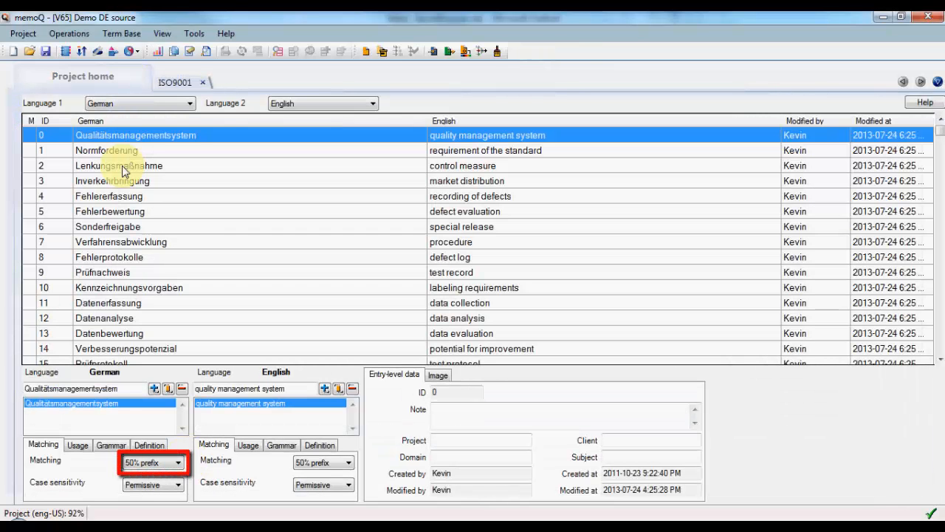
click(119, 165)
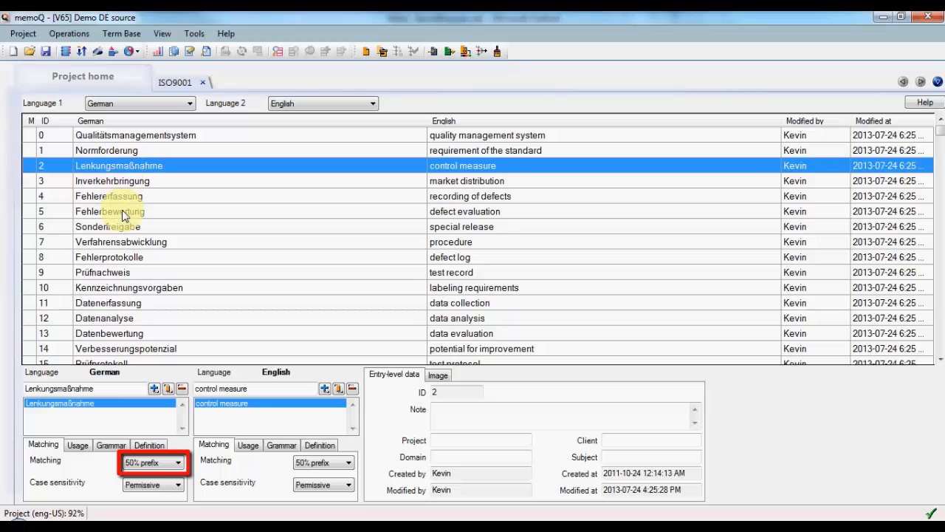
click(122, 212)
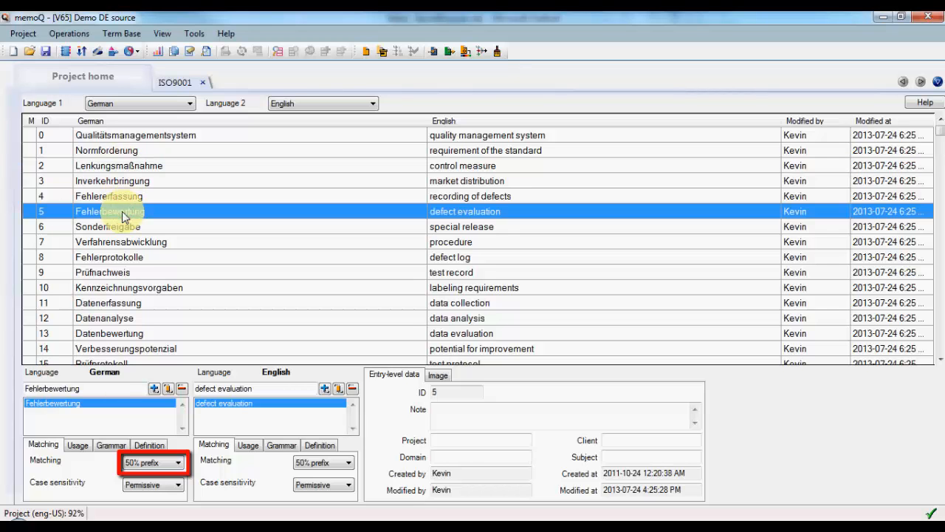
click(109, 258)
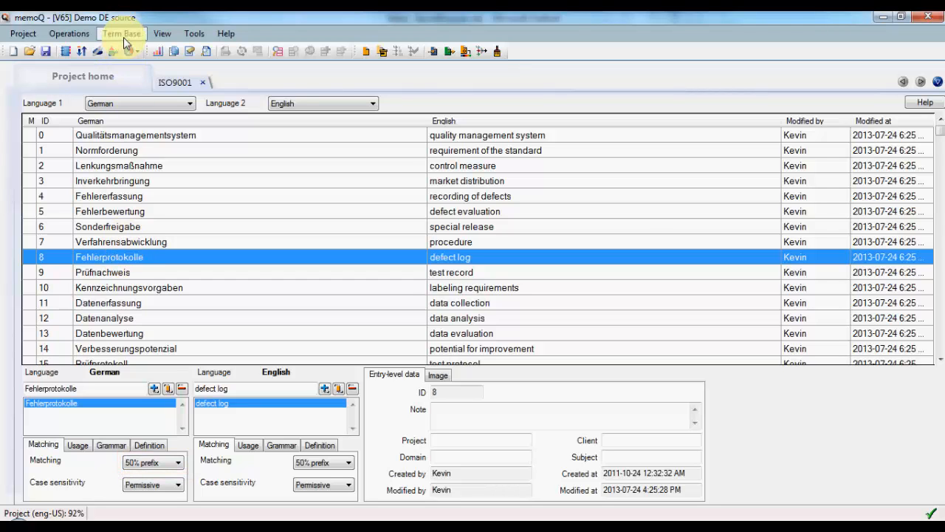
Select all entries and set German matching to Fuzzy for every term
click(121, 33)
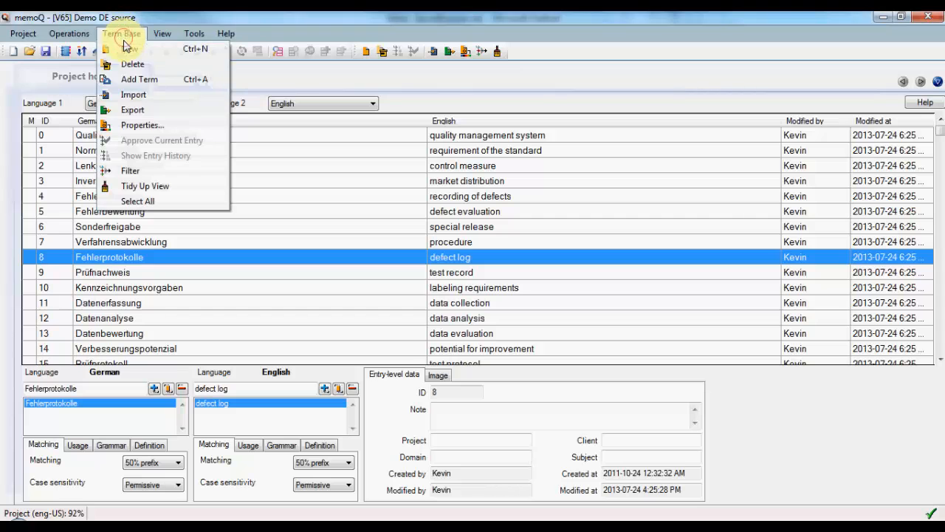
mouse_move(137, 201)
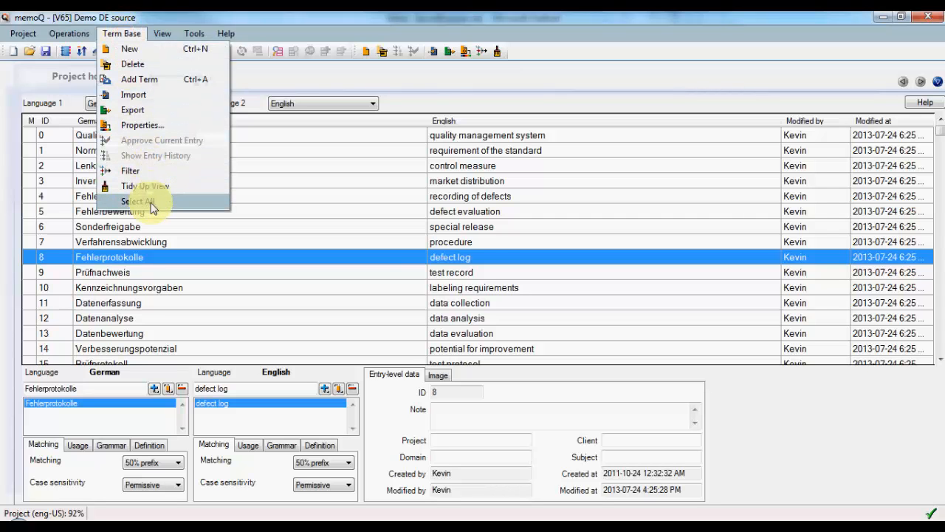
click(137, 200)
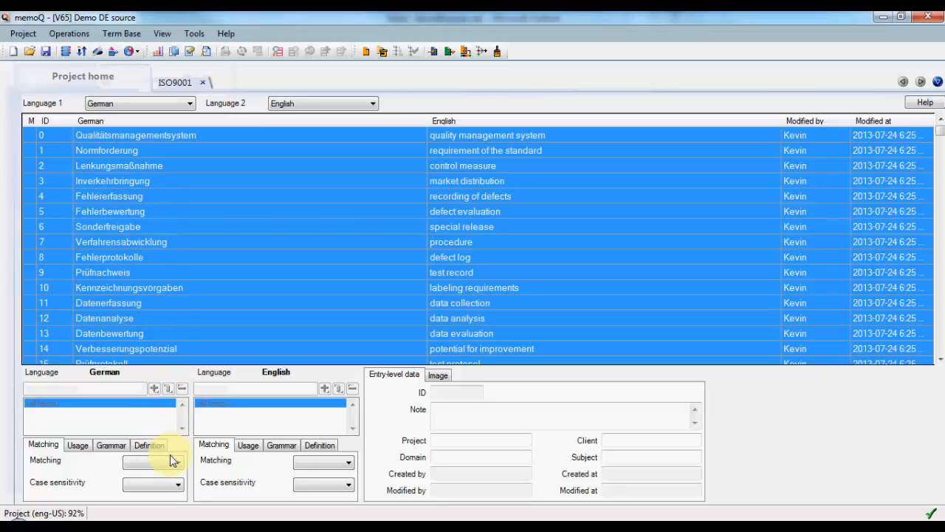
click(177, 463)
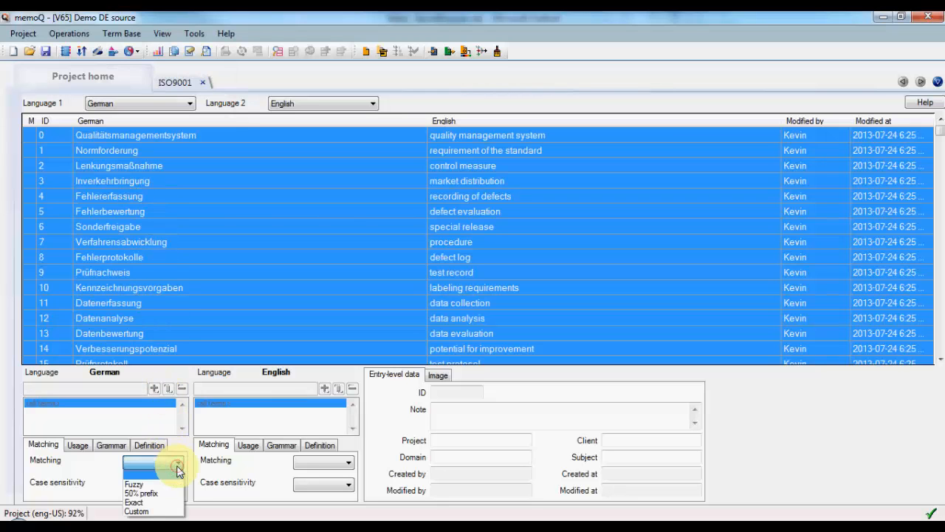
click(133, 484)
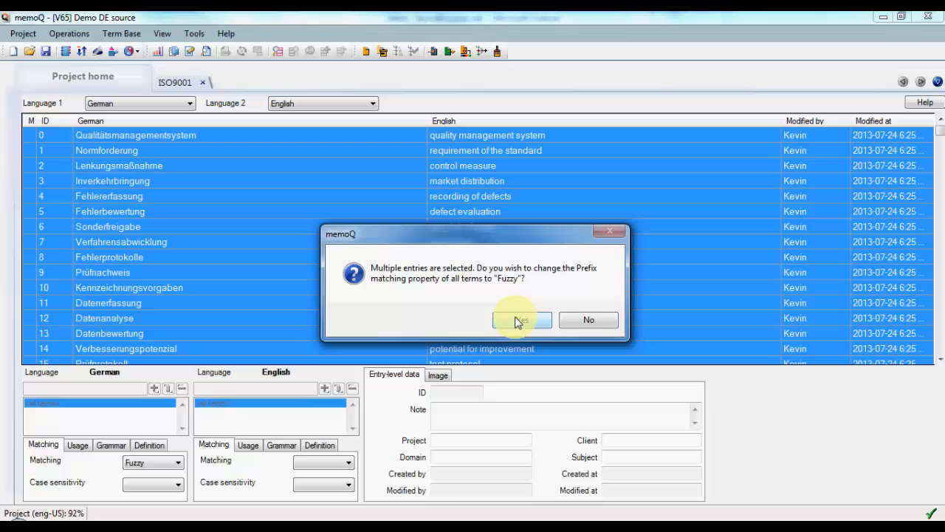
click(521, 319)
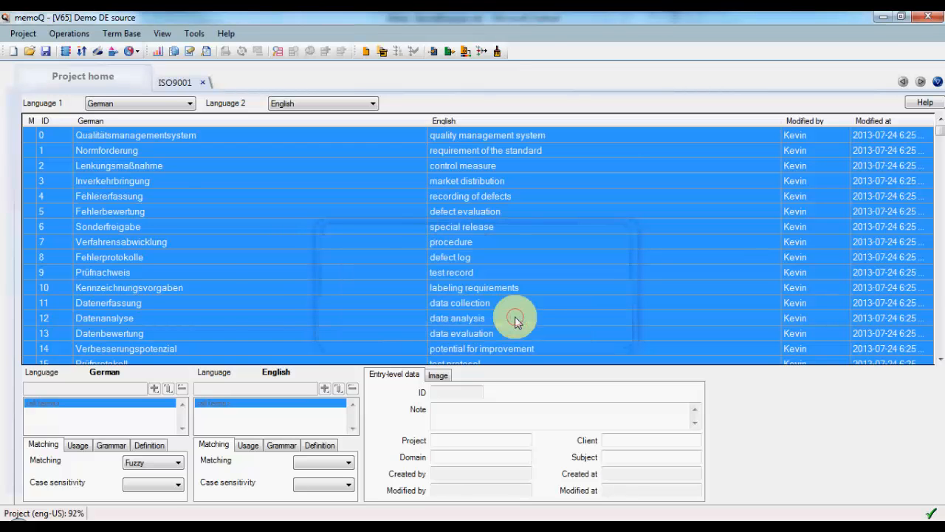
scroll(down, 3)
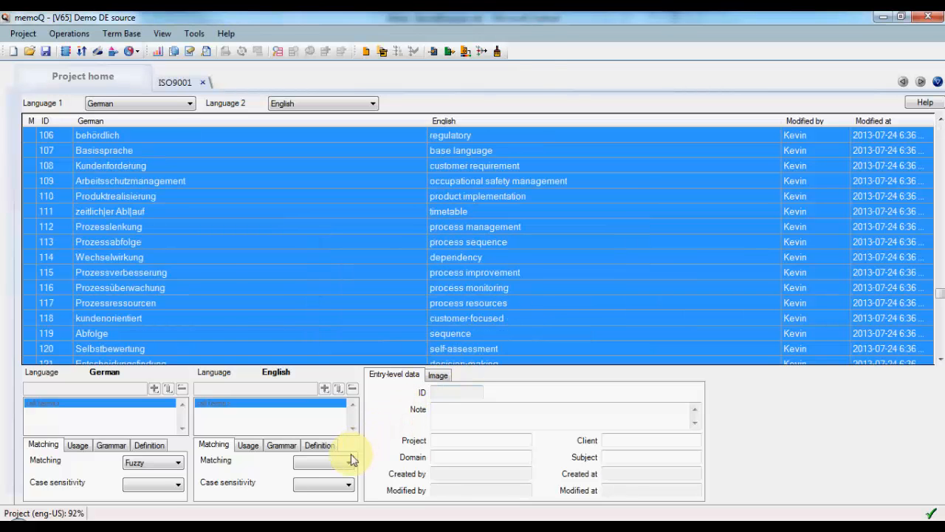
Set English matching to Fuzzy for all selected terms
click(348, 464)
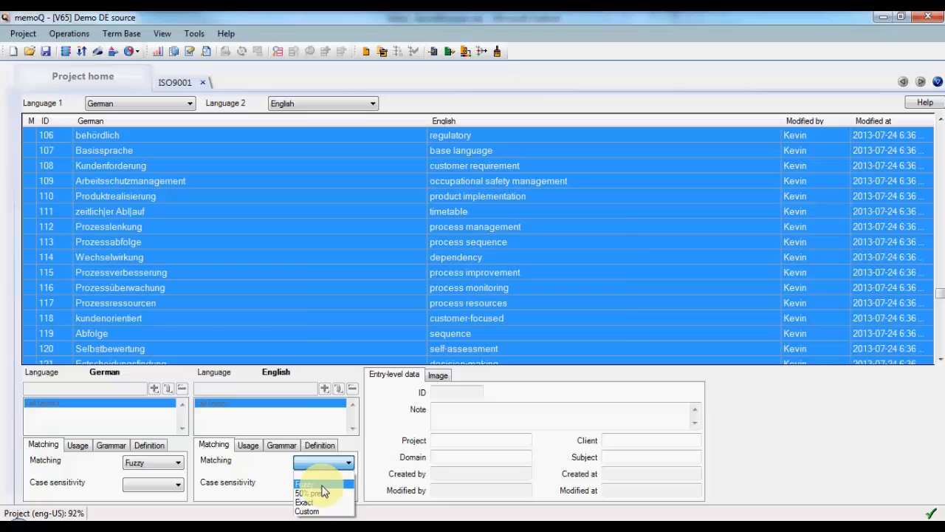
click(323, 484)
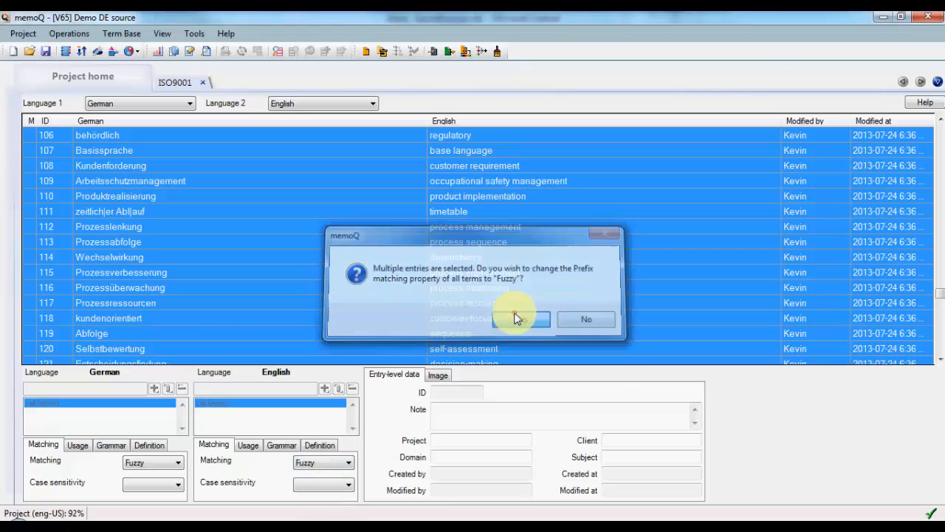
click(523, 319)
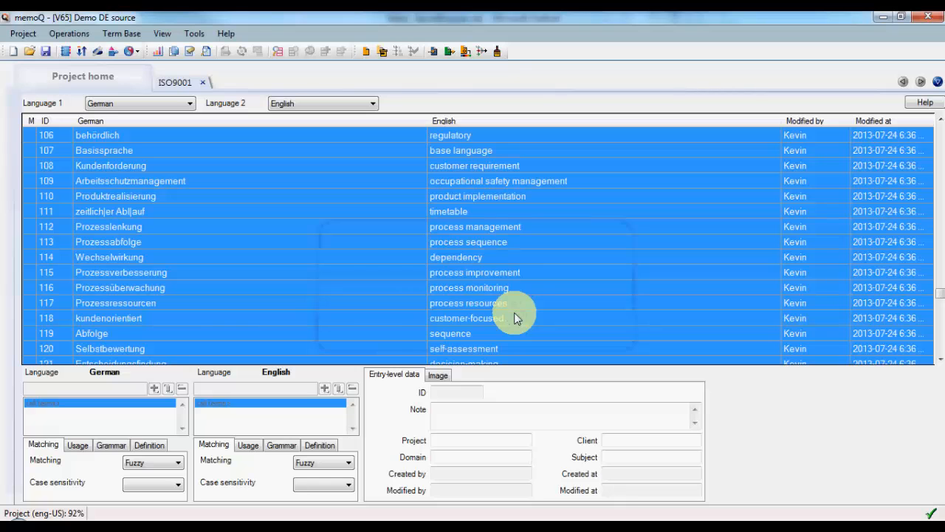
mouse_move(249, 238)
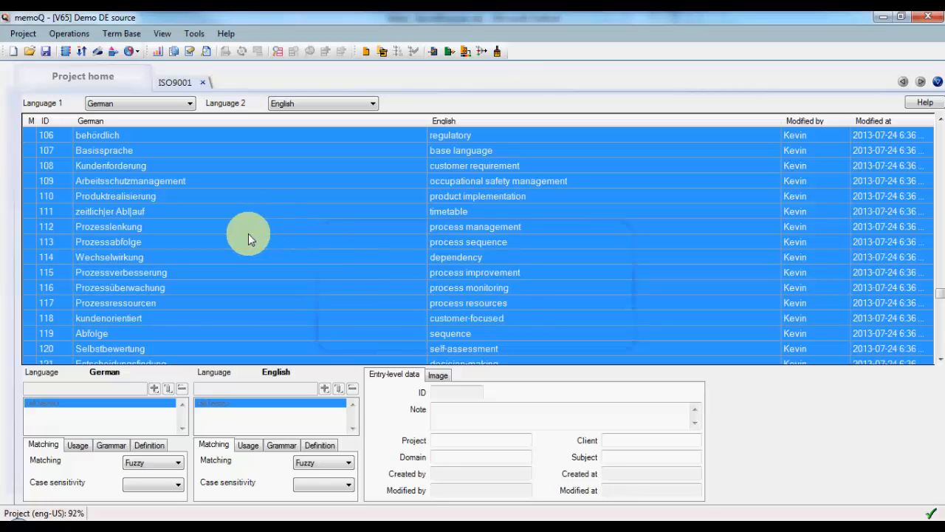
Verify Prozesslenkung, Wechselwirkung and Prozessüberwachung now show Fuzzy matching
click(108, 227)
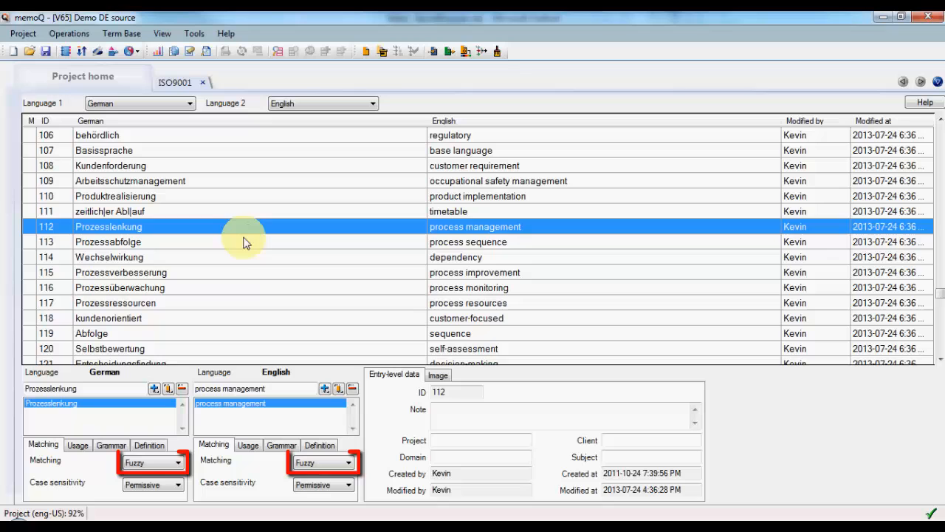
click(109, 257)
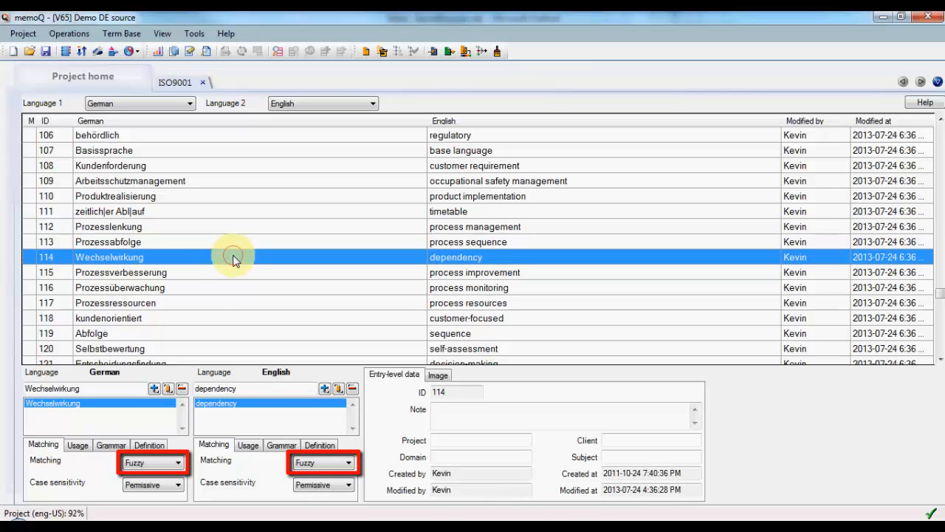
click(221, 287)
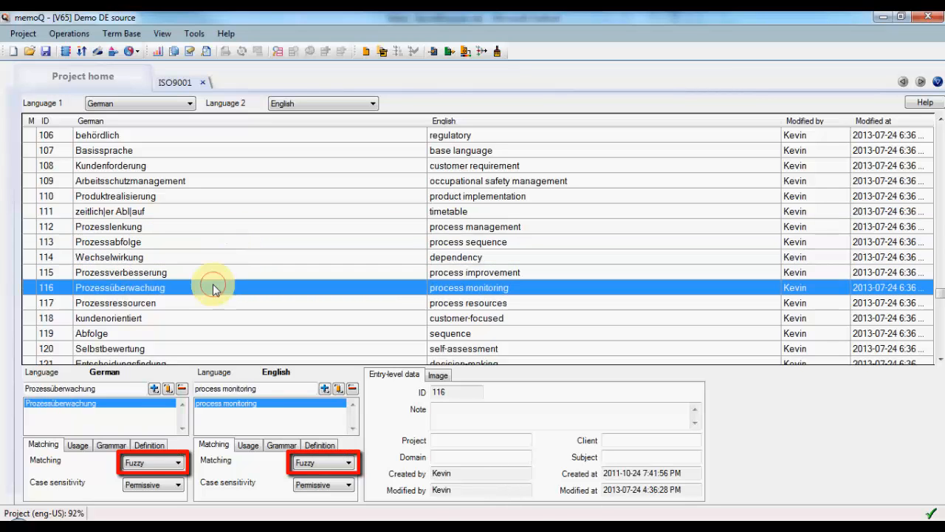